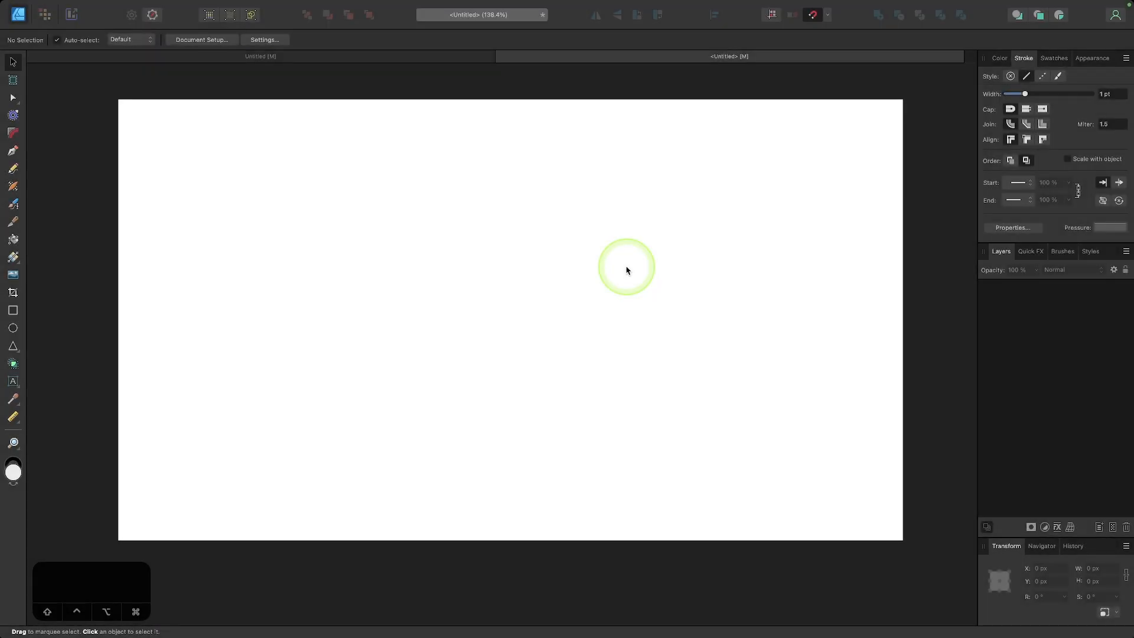
pyautogui.moveTo(13, 155)
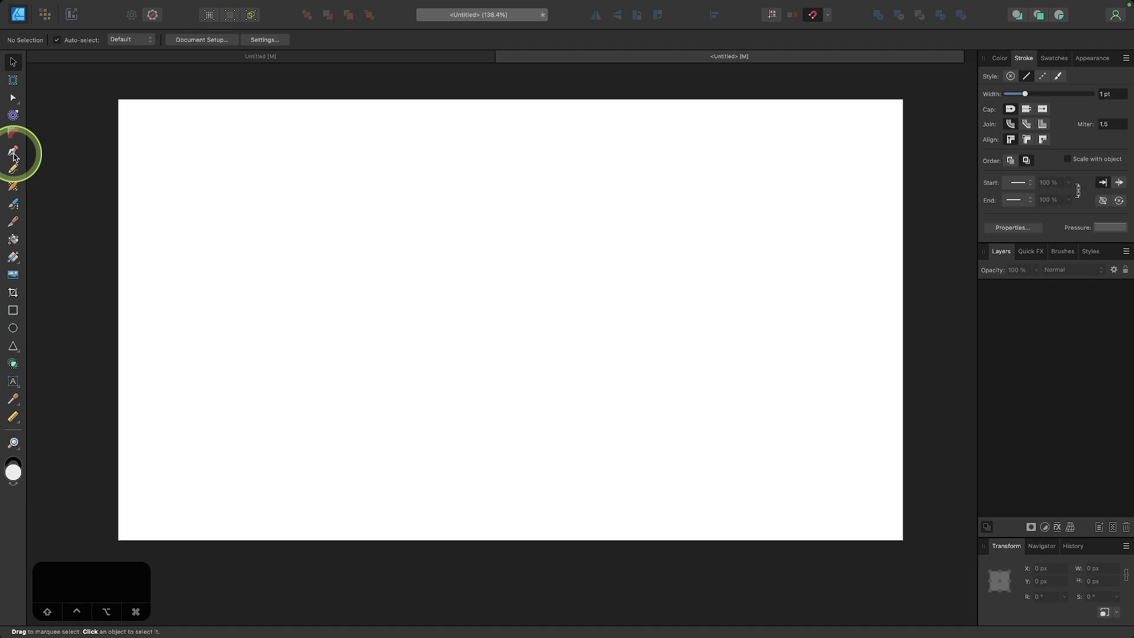
# Step: Draw a straight horizontal curve across the page with the Pen tool
pyautogui.click(12, 150)
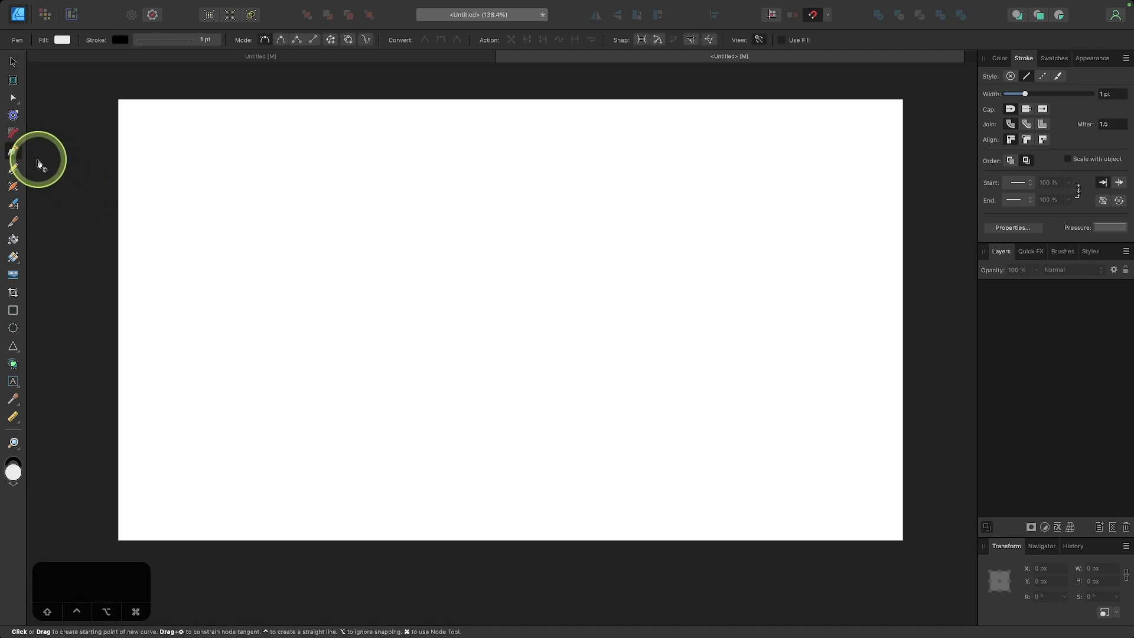
pyautogui.moveTo(350, 291)
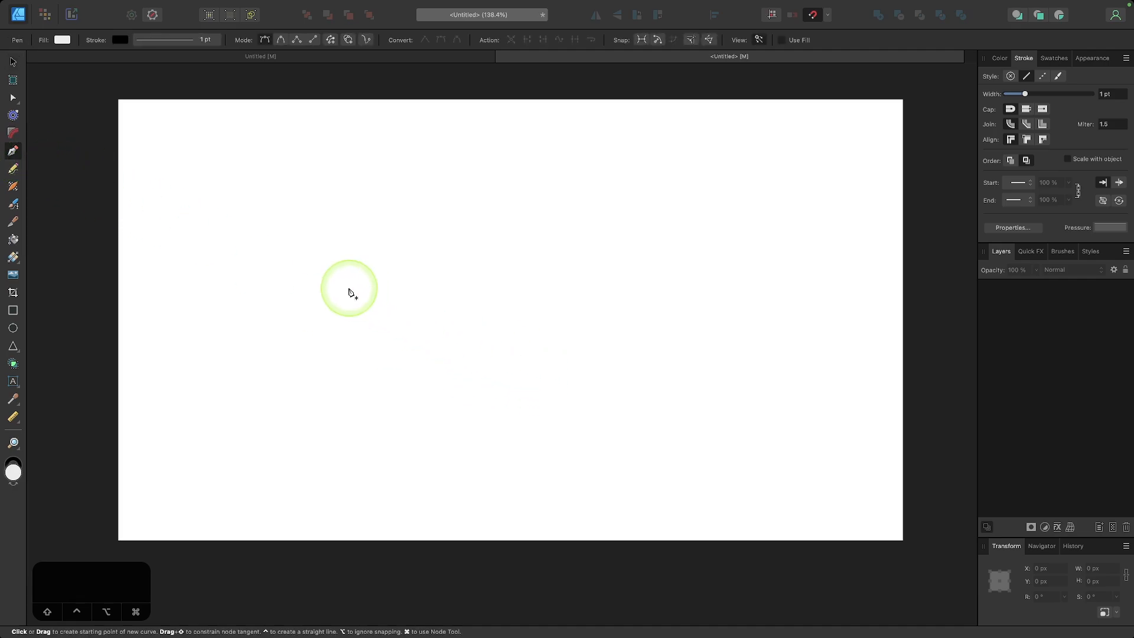
pyautogui.click(348, 292)
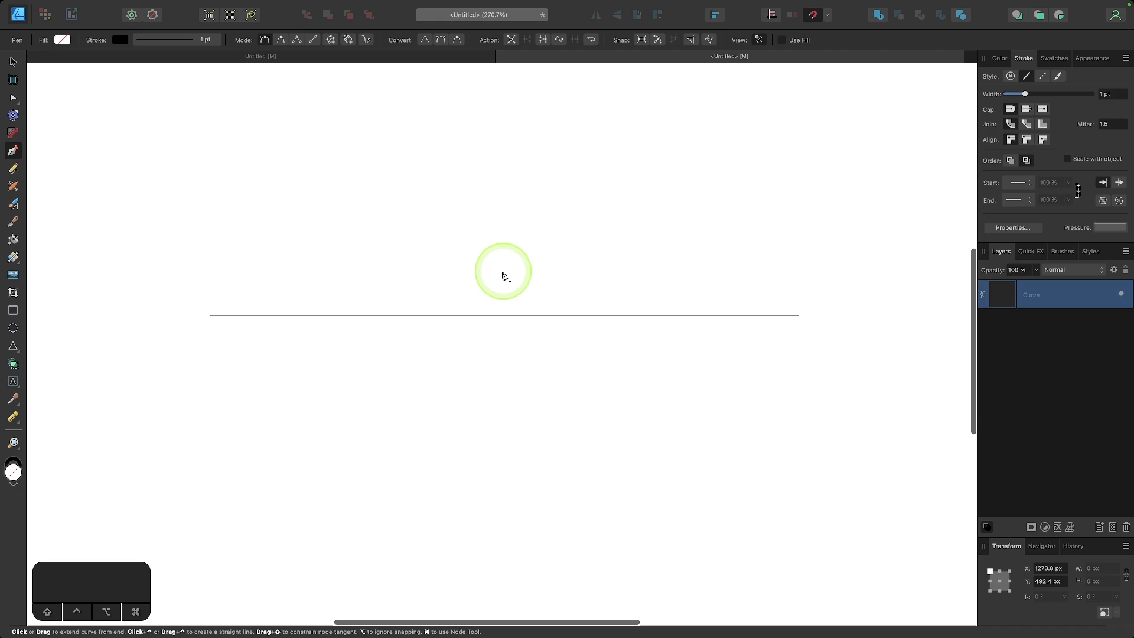
pyautogui.scroll(-3)
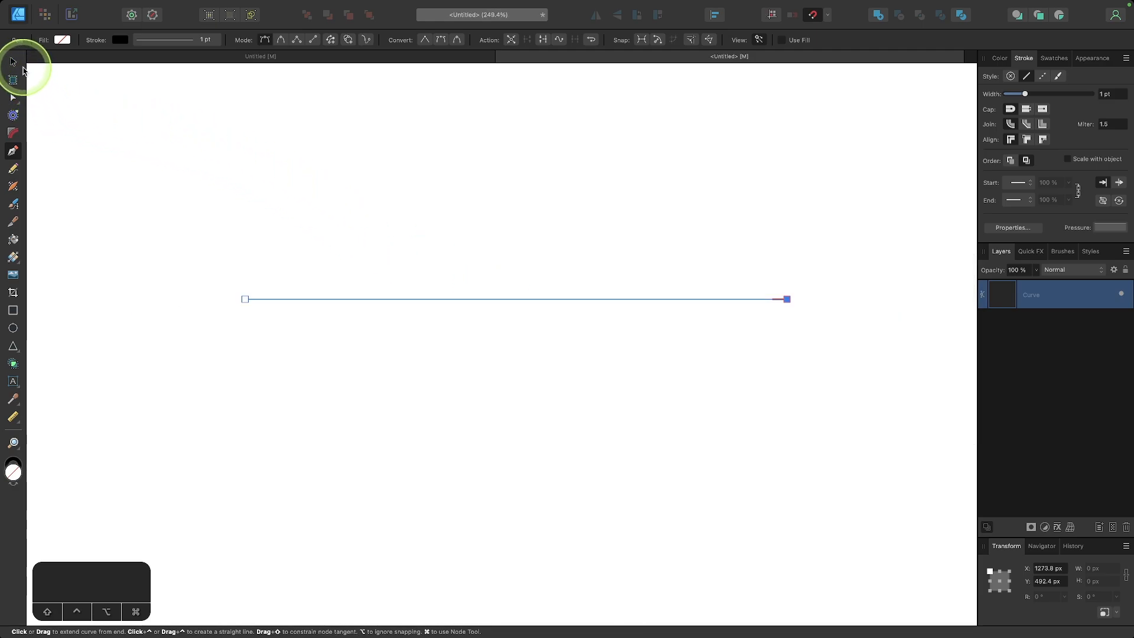
# Step: Thicken the selected line's stroke width to 9.5 pt
pyautogui.click(12, 62)
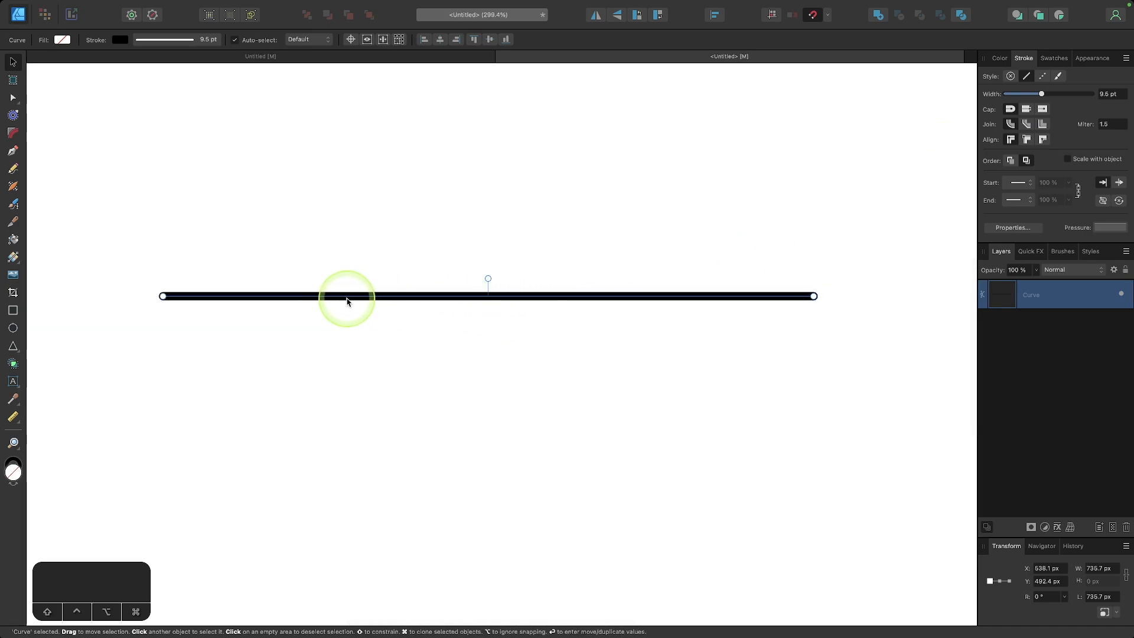
pyautogui.moveTo(448, 298)
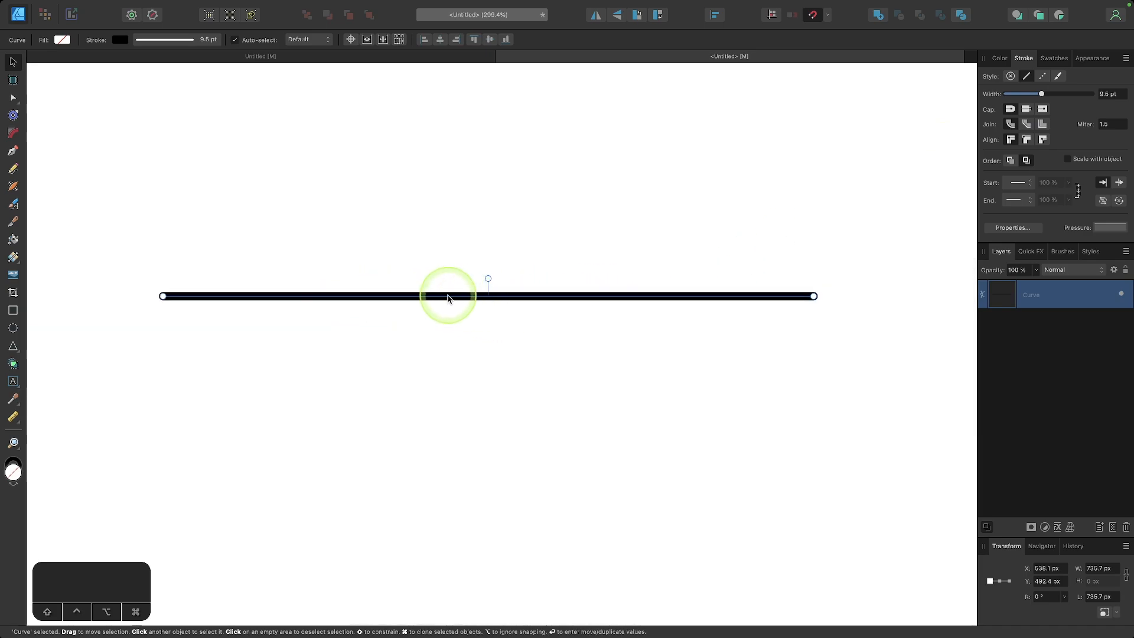
pyautogui.moveTo(551, 273)
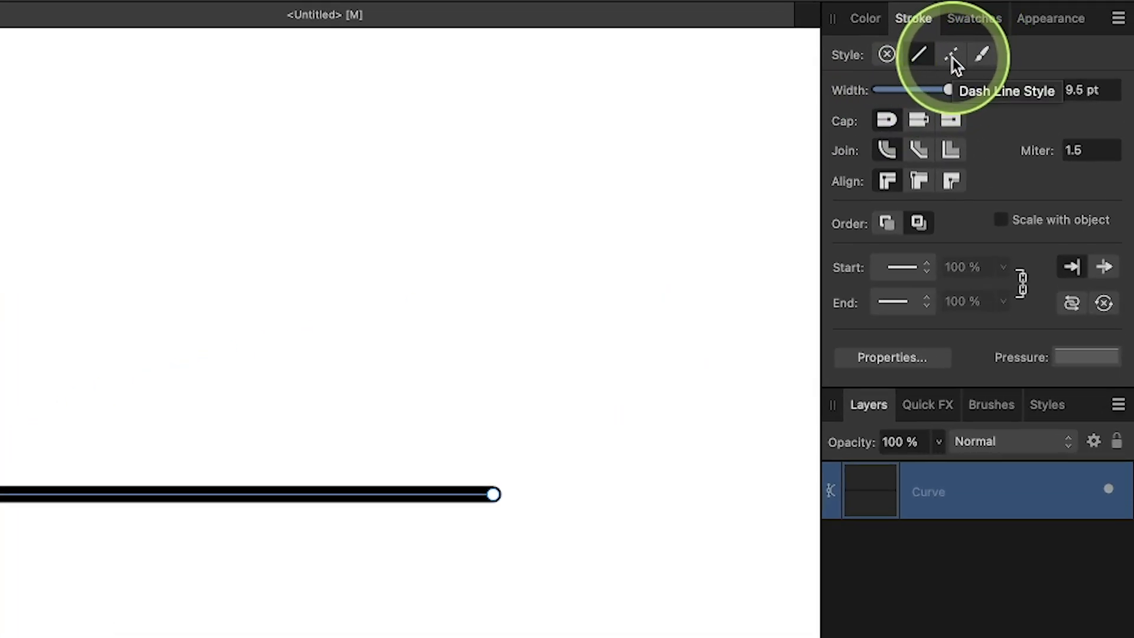
# Step: Set the stroke to Dash Line Style with Round Cap dash ends
pyautogui.click(952, 54)
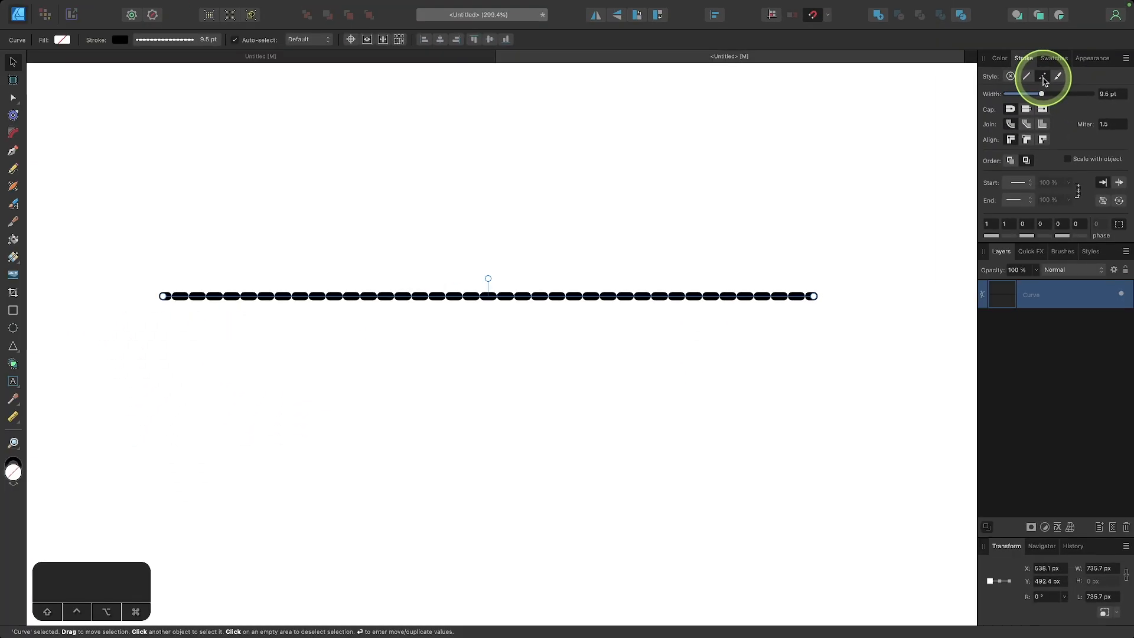
pyautogui.moveTo(881, 195)
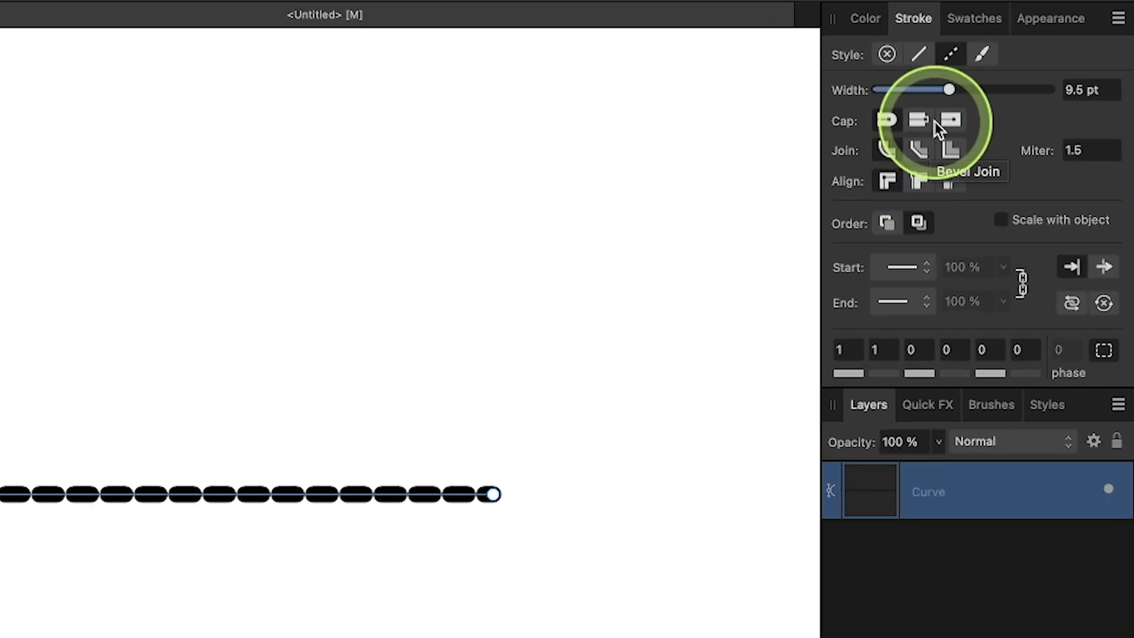
pyautogui.moveTo(888, 124)
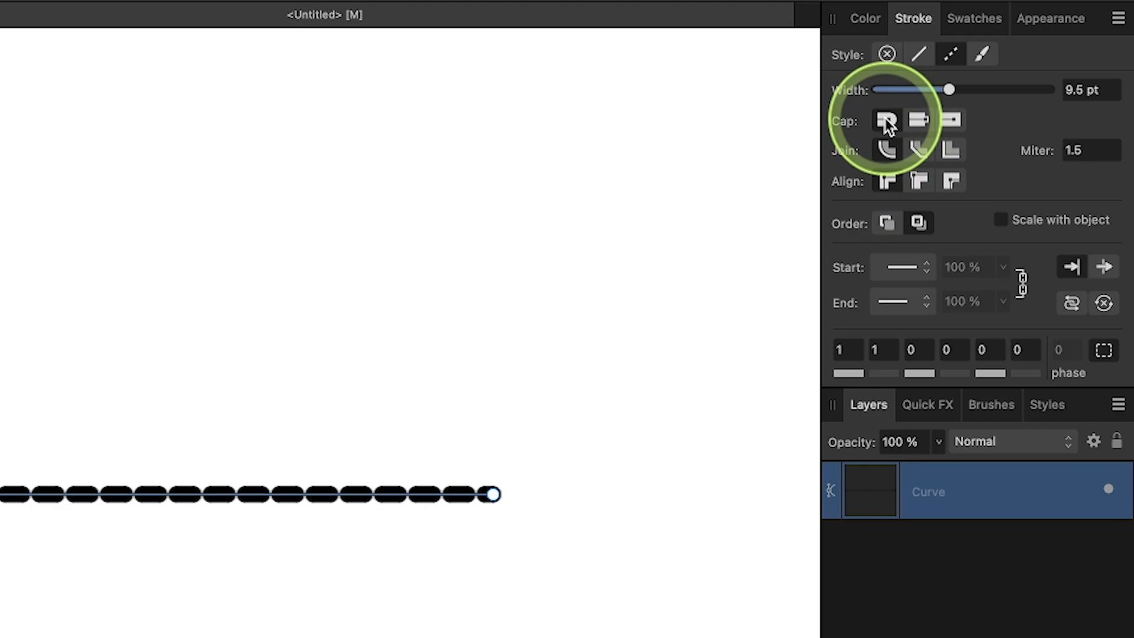
pyautogui.click(916, 121)
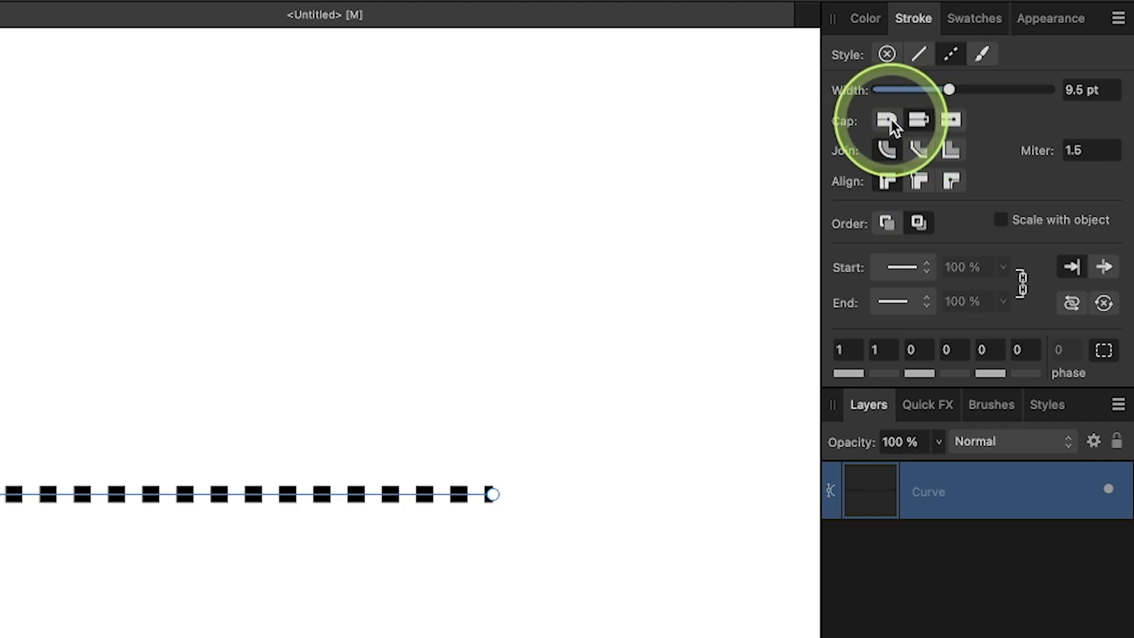
pyautogui.click(885, 121)
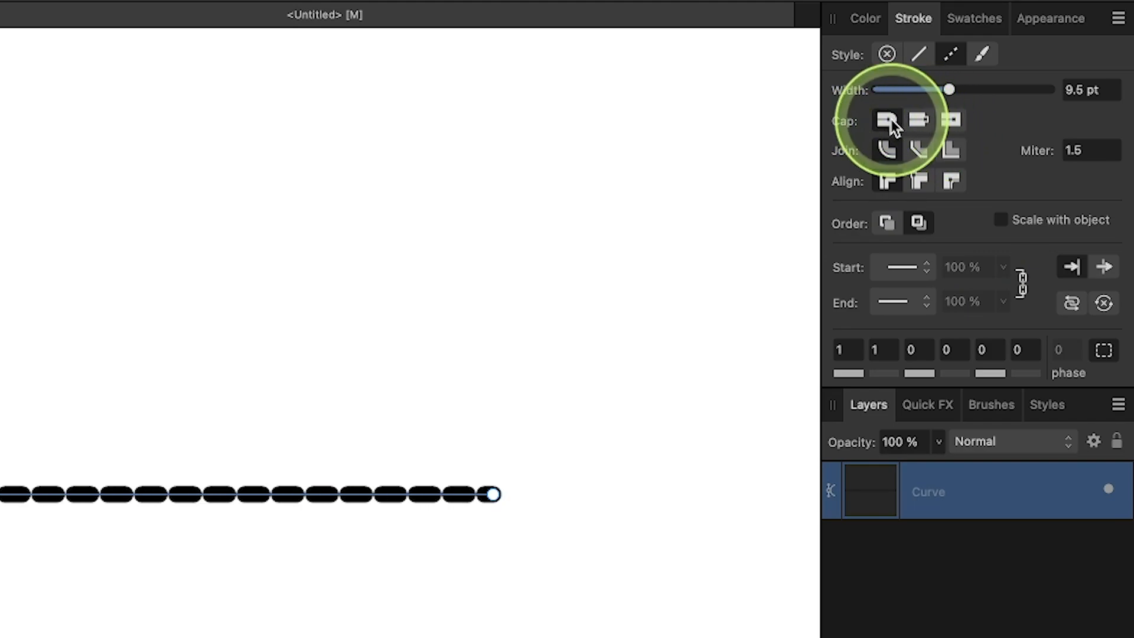
pyautogui.moveTo(369, 381)
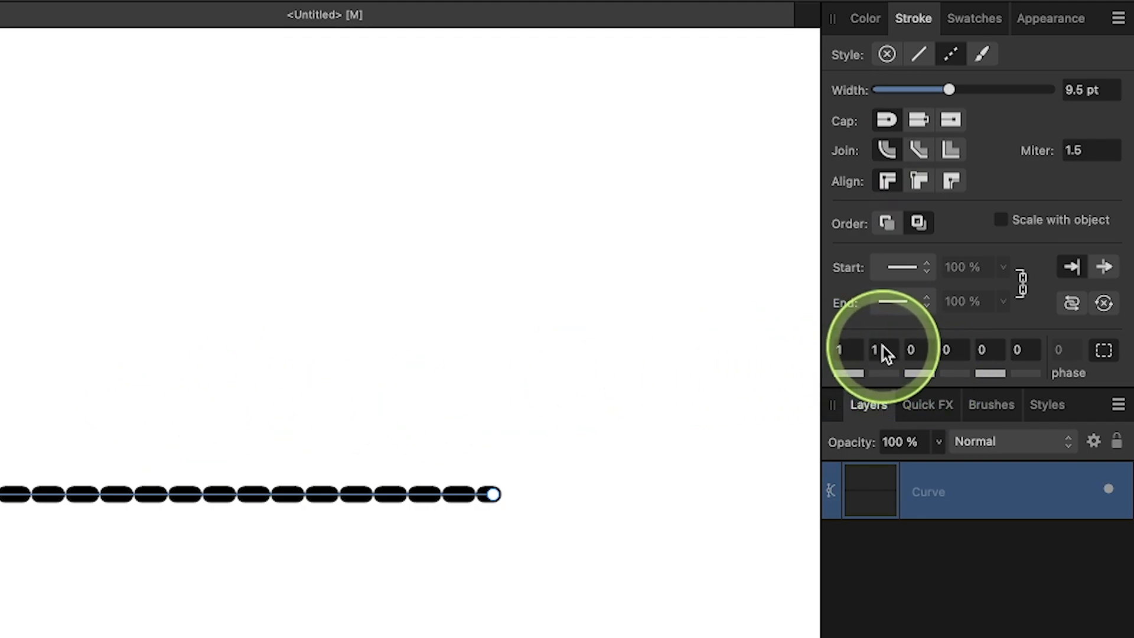
# Step: Set dash pattern 5, 3, 2, 2 with Balanced Dash Pattern enabled
pyautogui.click(838, 349)
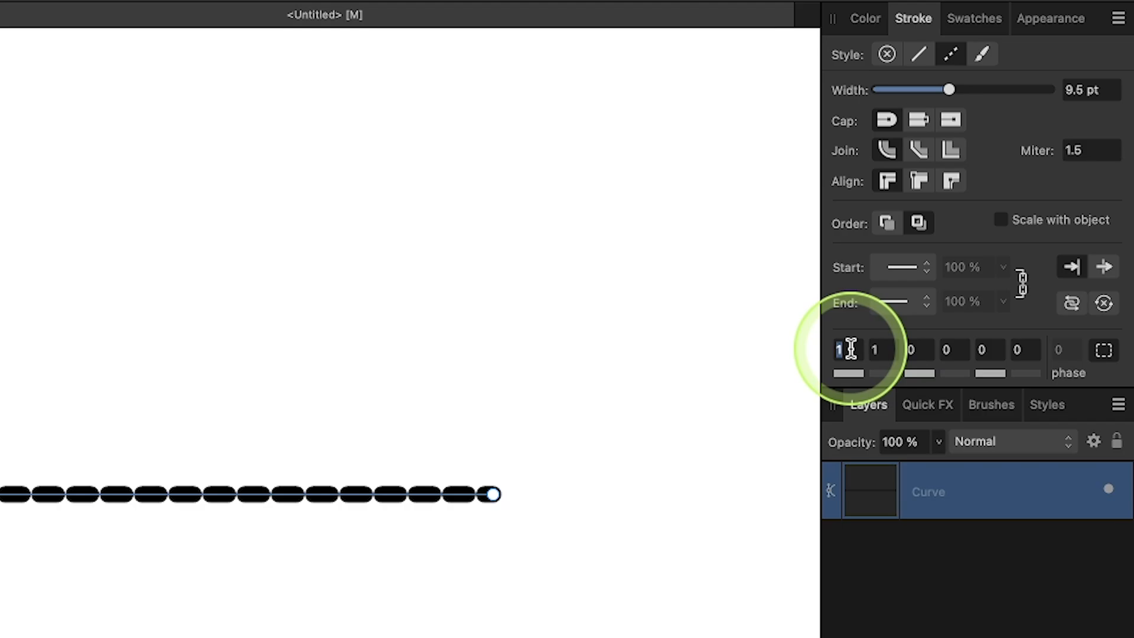
pyautogui.write('5')
pyautogui.click(884, 350)
pyautogui.write('3')
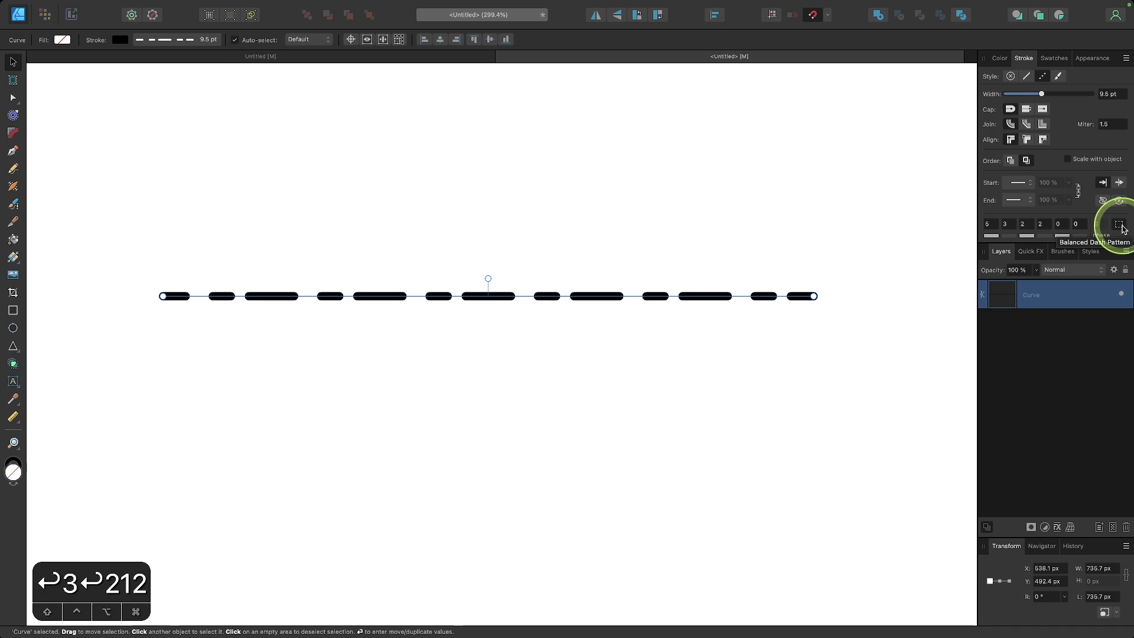
pyautogui.click(1118, 225)
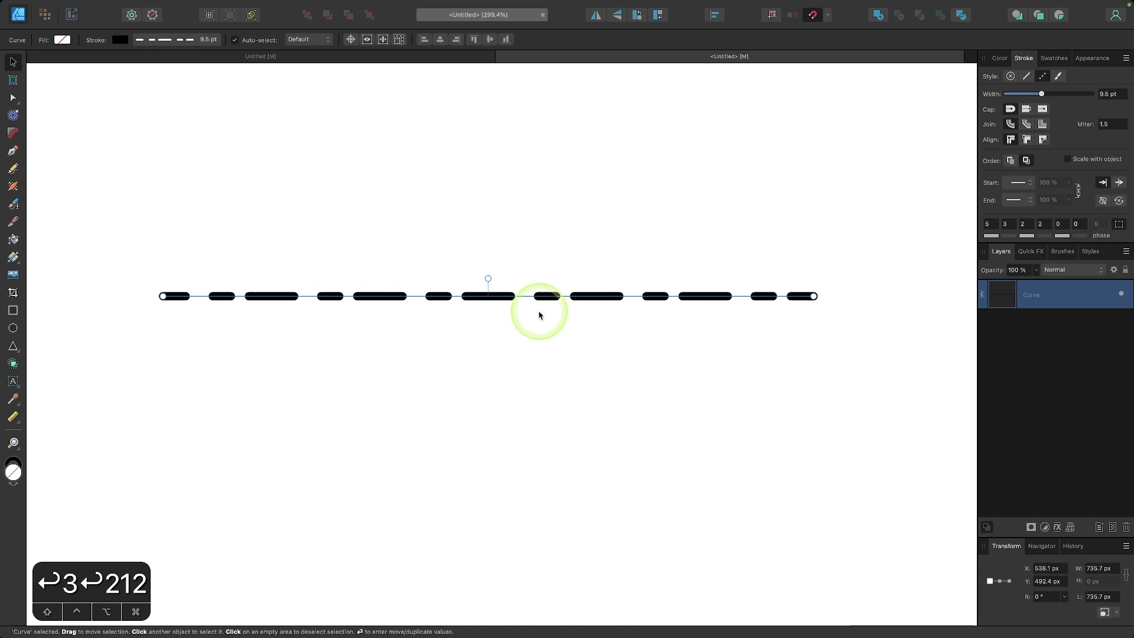
pyautogui.moveTo(439, 306)
pyautogui.write('0.')
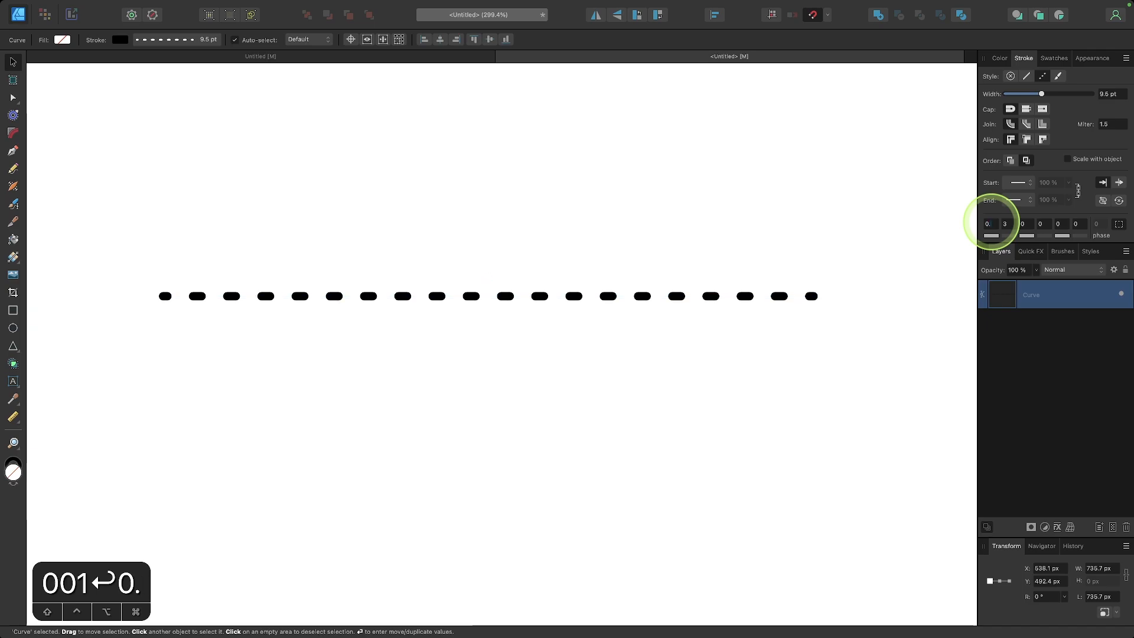
# Step: Change dash values to 0.4 and 3 so the line becomes evenly spaced round dots
pyautogui.click(988, 223)
pyautogui.write('4')
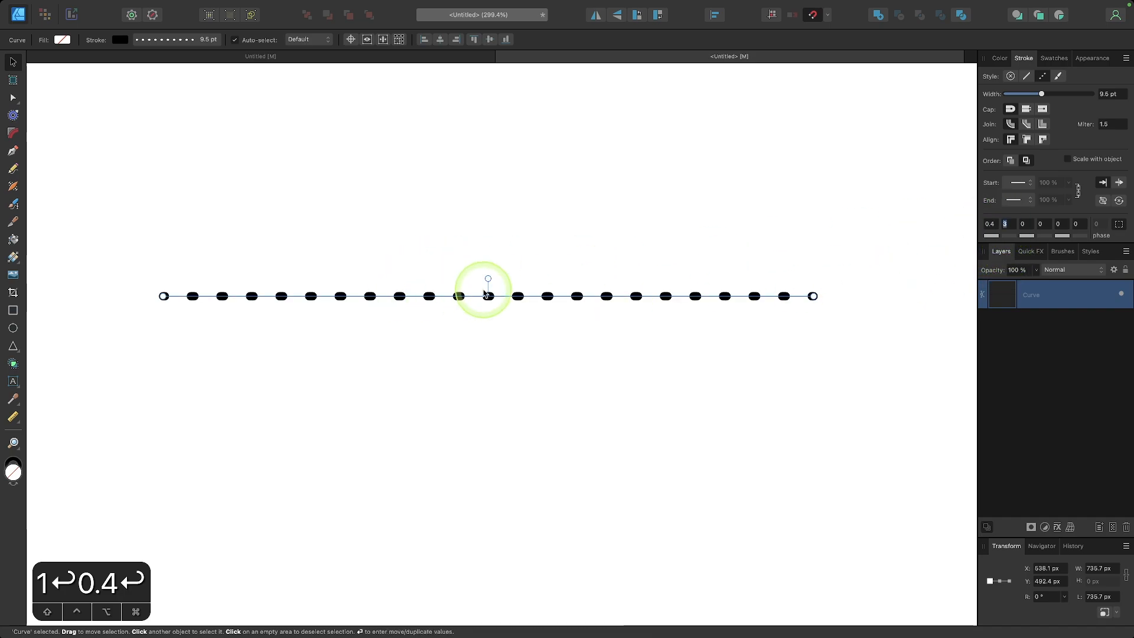
pyautogui.moveTo(1084, 263)
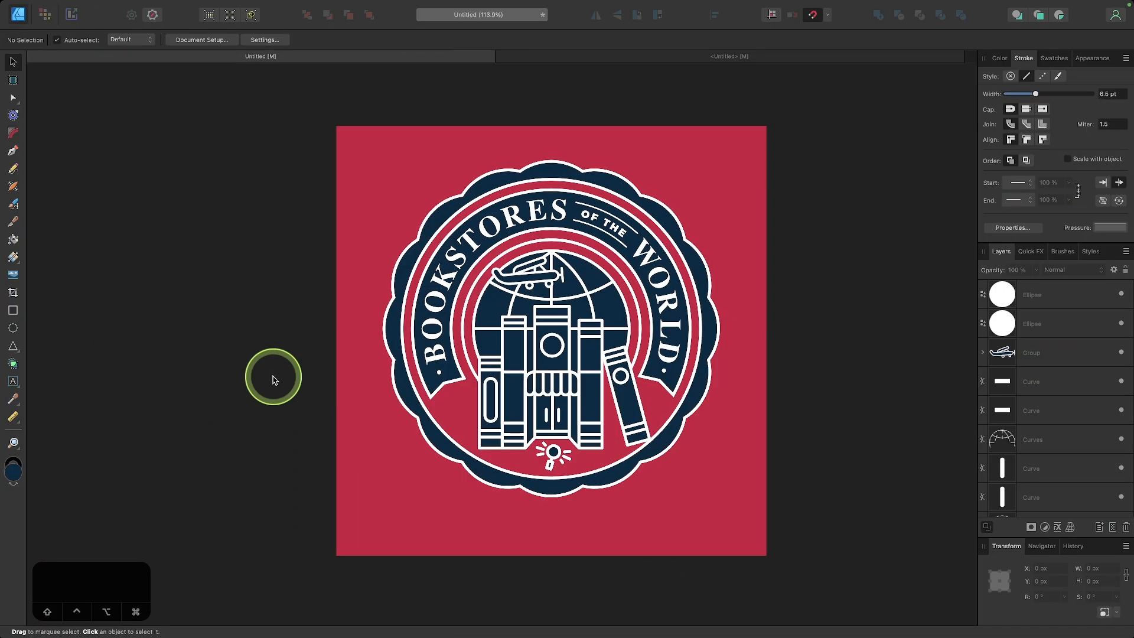
pyautogui.moveTo(666, 203)
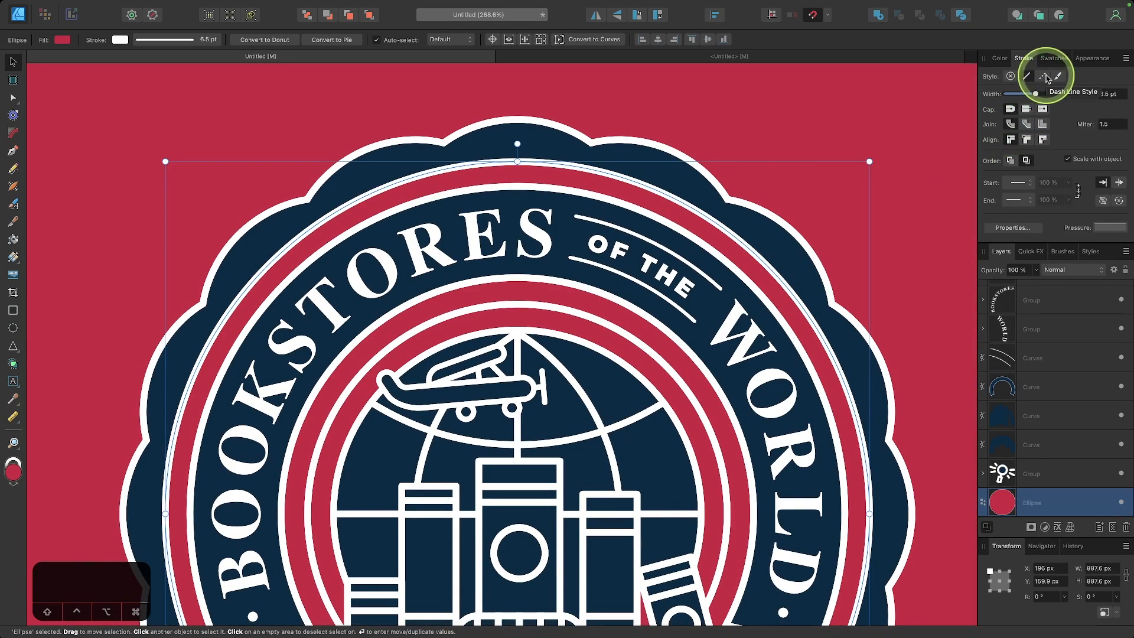
# Step: Give the badge's inner white ring a dashed stroke with dash values 3 and 3
pyautogui.click(1042, 75)
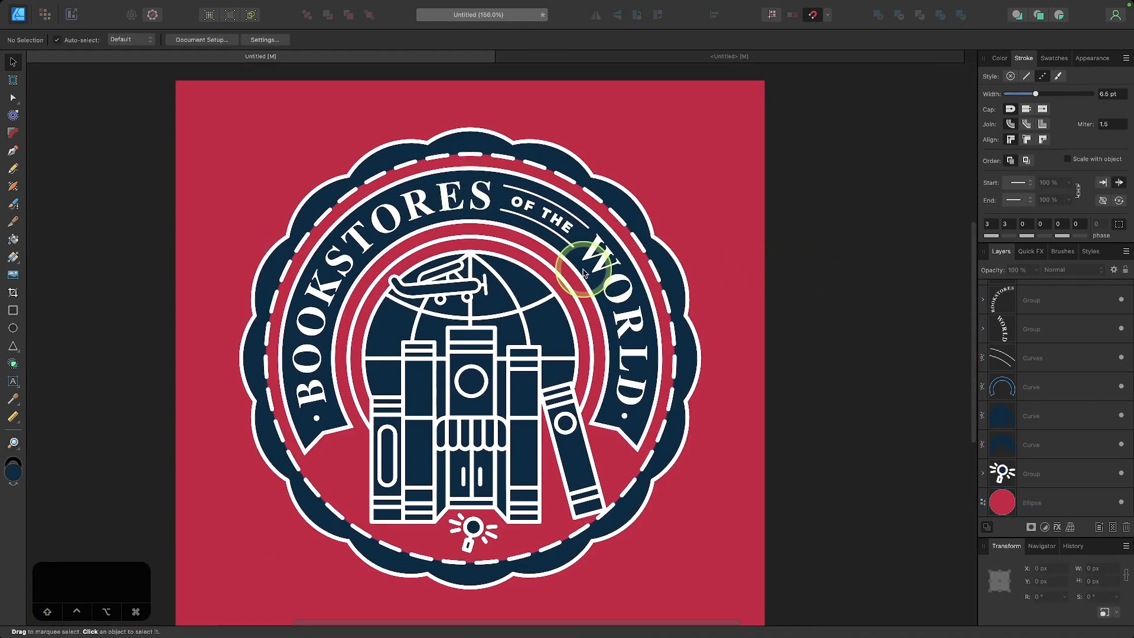
pyautogui.scroll(-3)
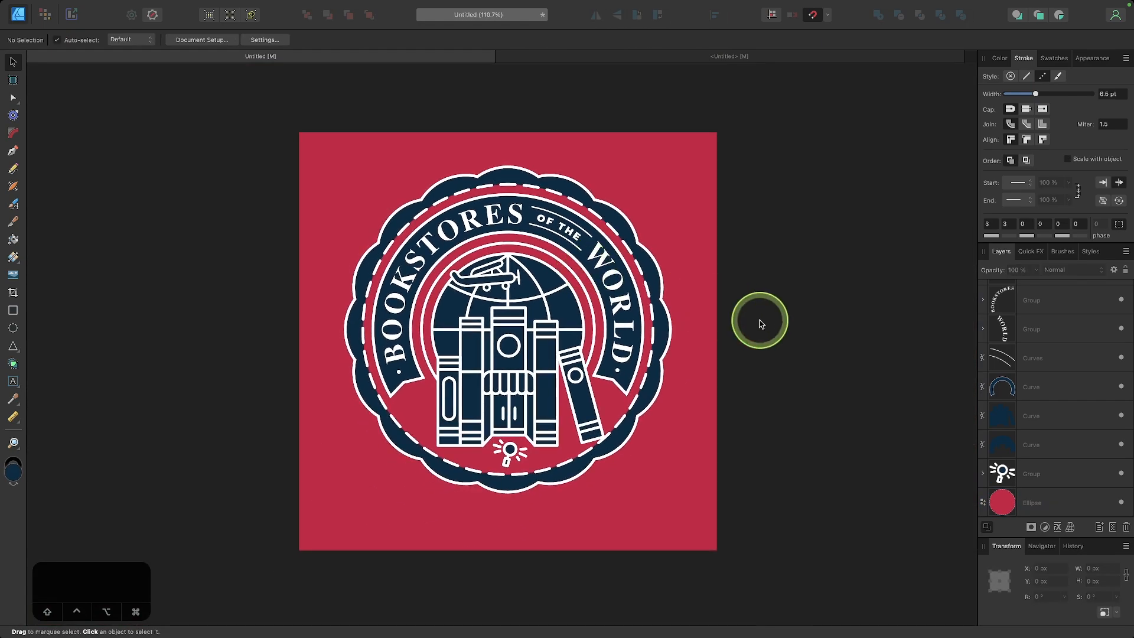